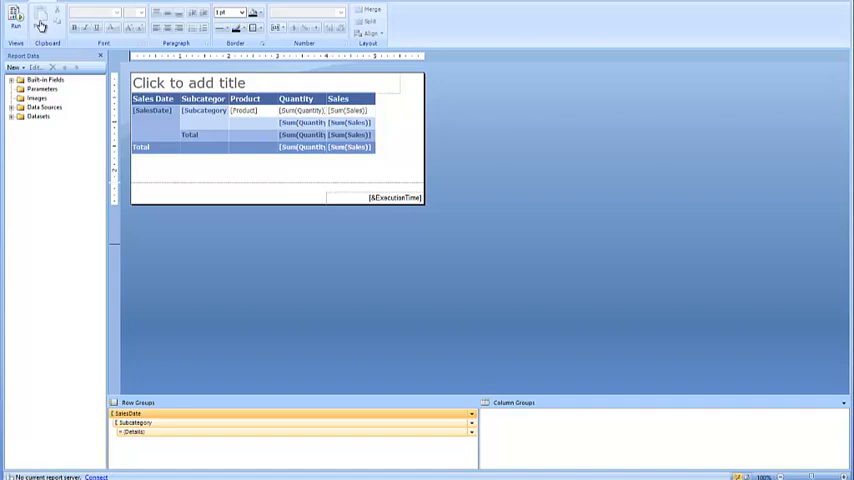
mouse_move(16, 18)
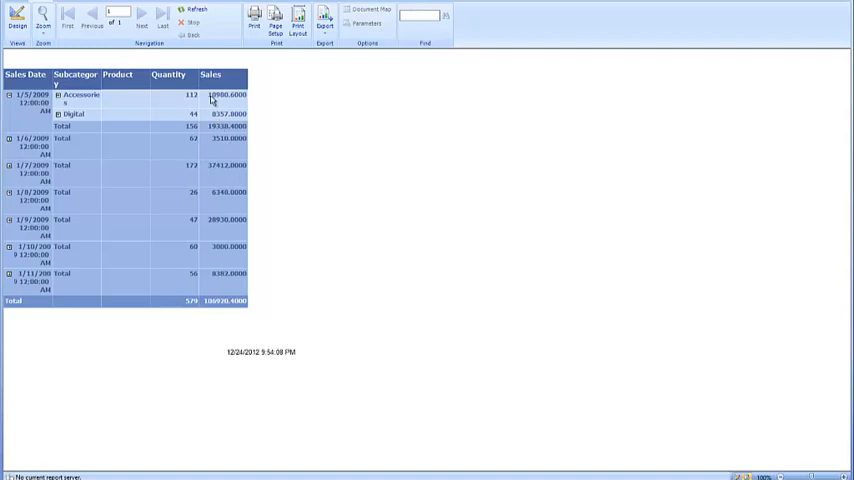
mouse_move(227, 101)
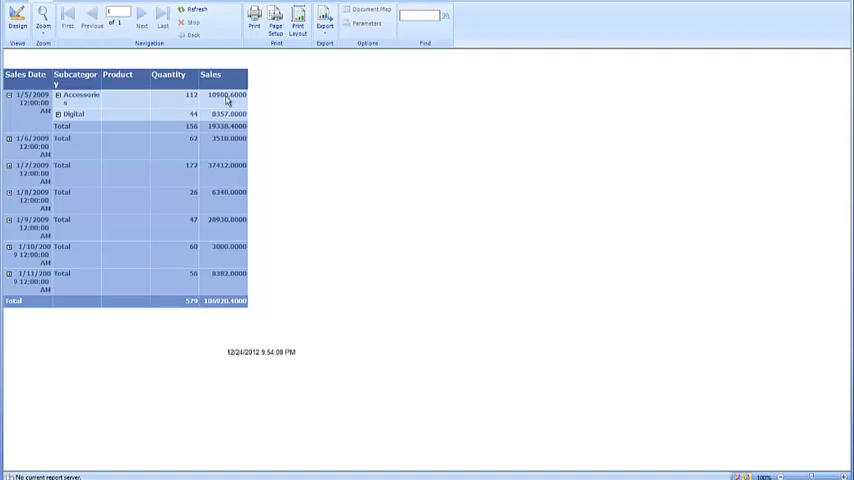
mouse_move(238, 101)
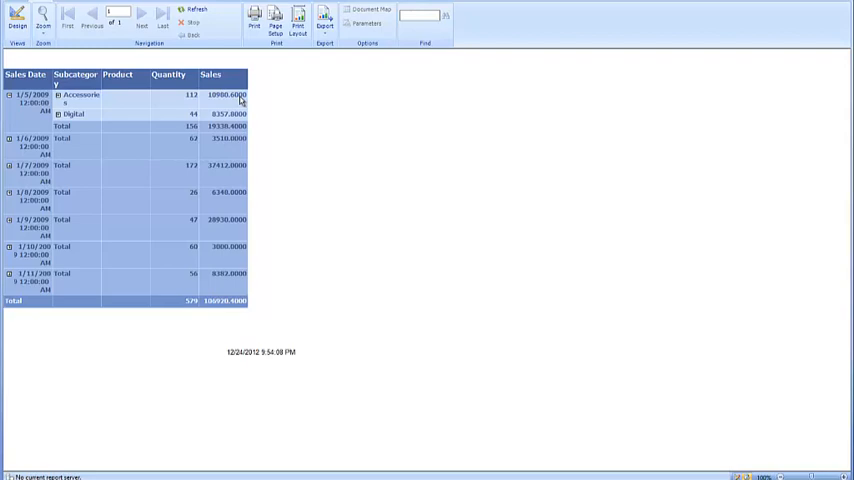
mouse_move(232, 107)
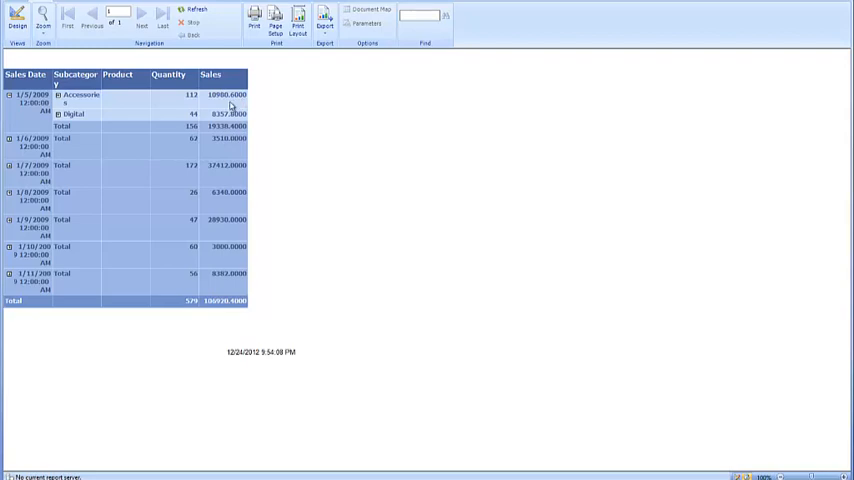
mouse_move(48, 115)
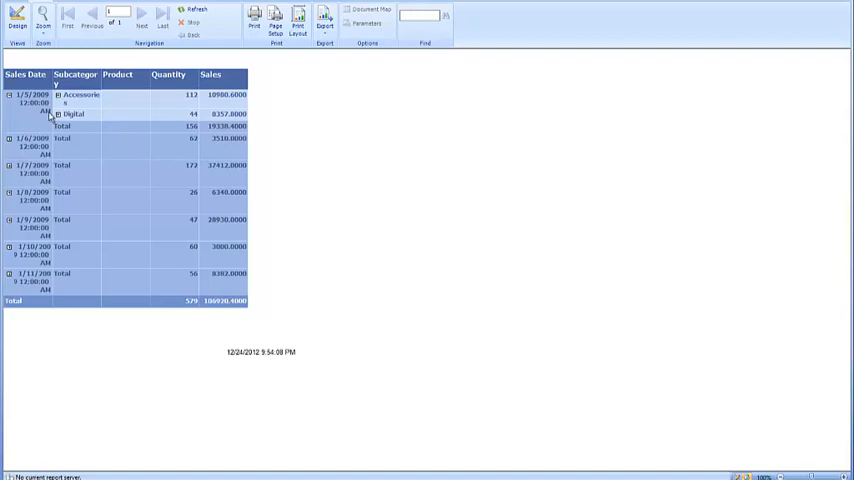
mouse_move(33, 116)
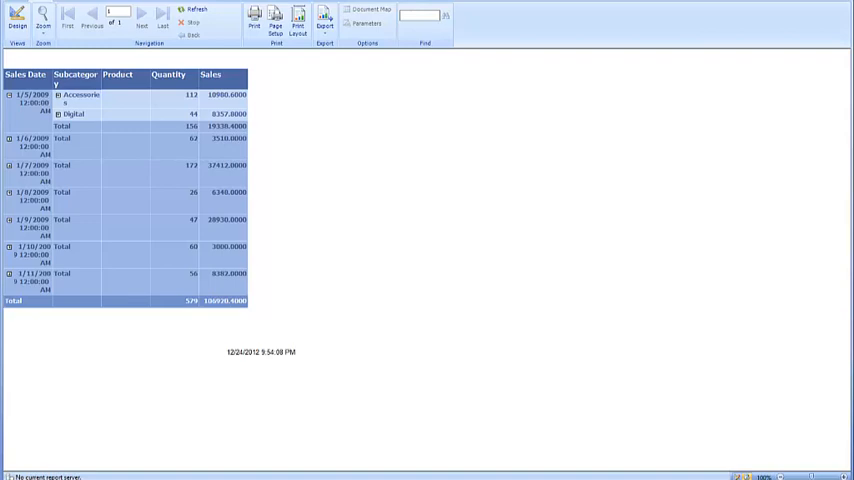
mouse_move(128, 131)
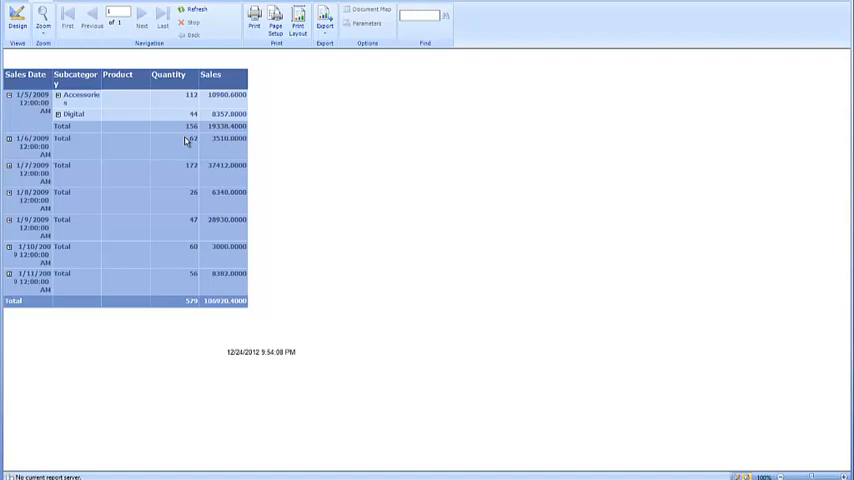
Return to design view and select the Sales value cells for dollar currency formatting
click(17, 15)
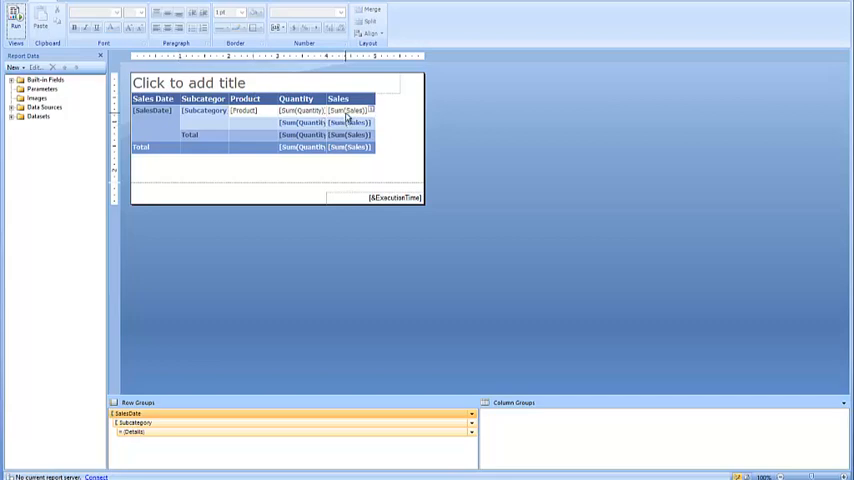
click(350, 110)
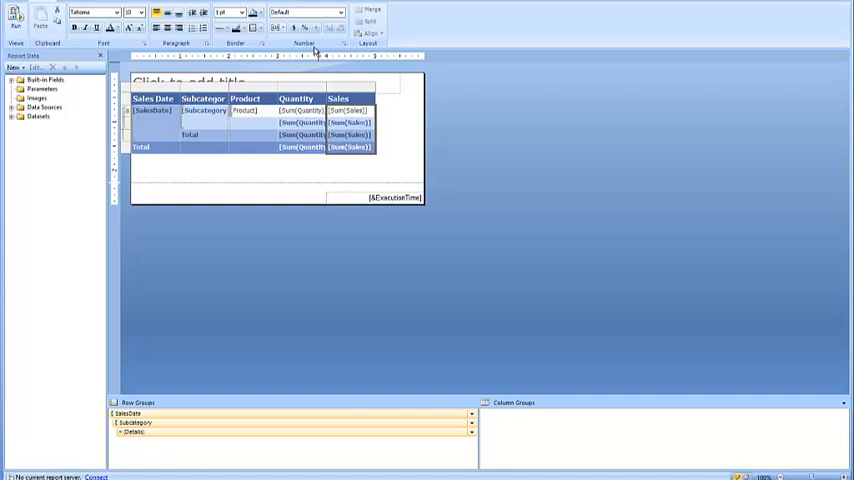
mouse_move(313, 50)
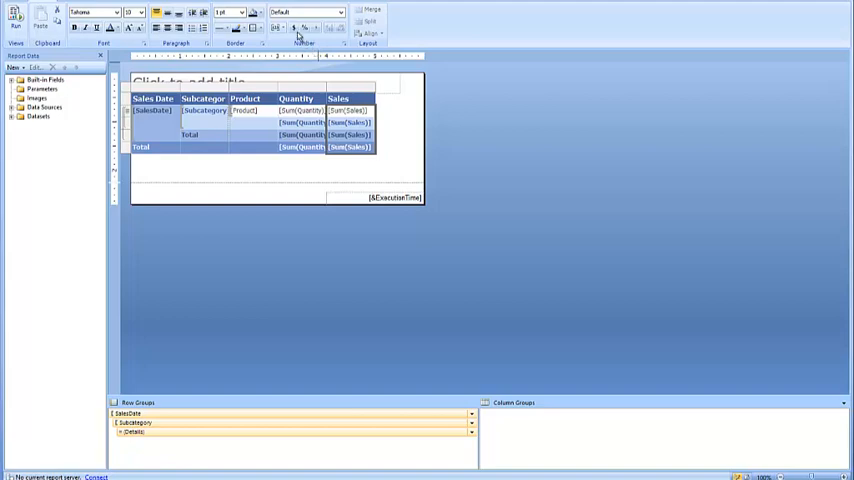
mouse_move(295, 28)
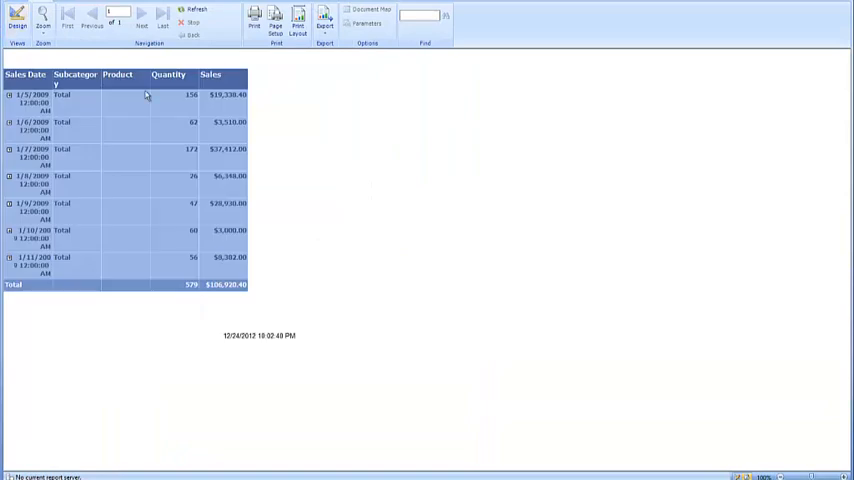
mouse_move(253, 107)
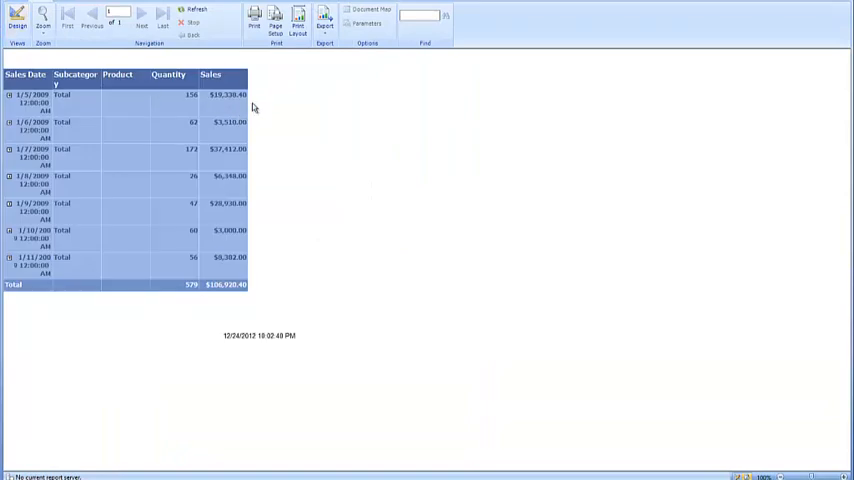
mouse_move(245, 127)
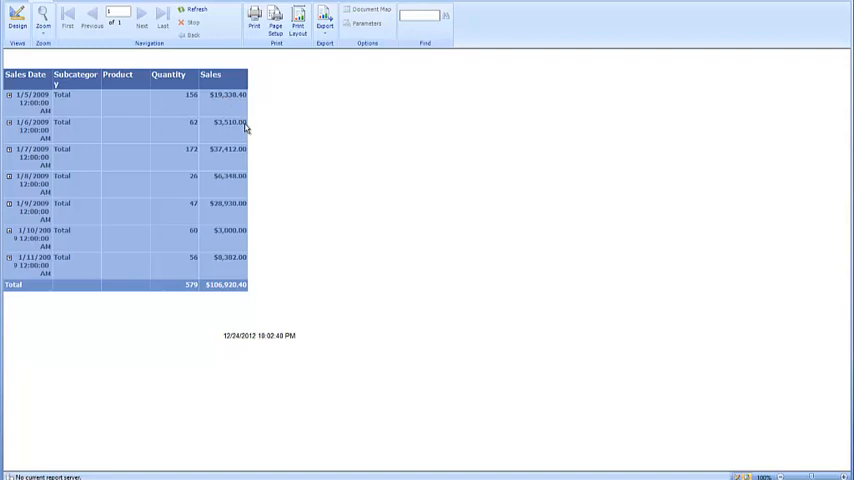
mouse_move(230, 98)
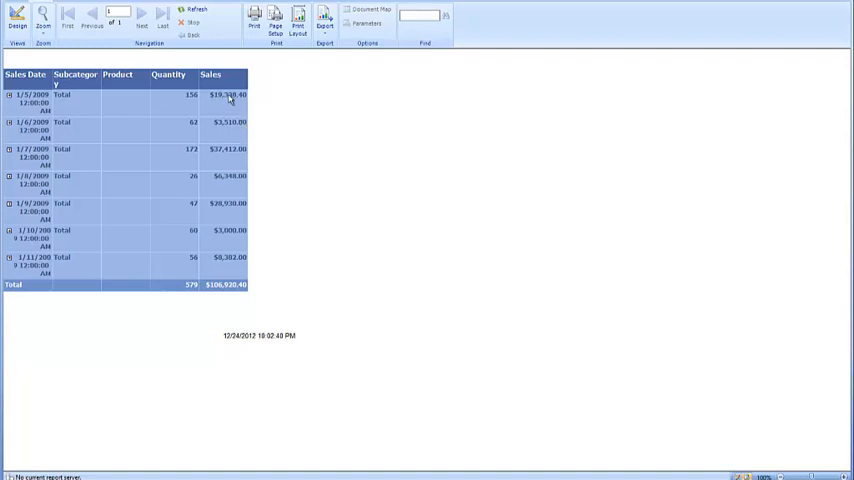
mouse_move(219, 128)
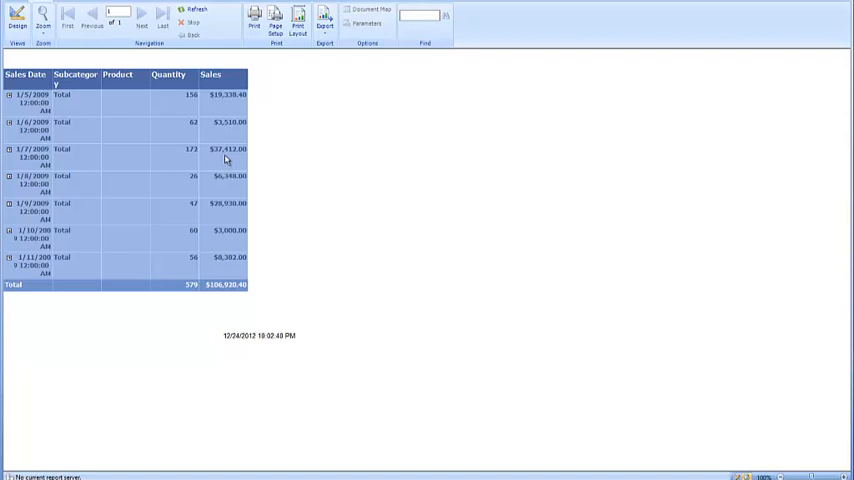
mouse_move(208, 133)
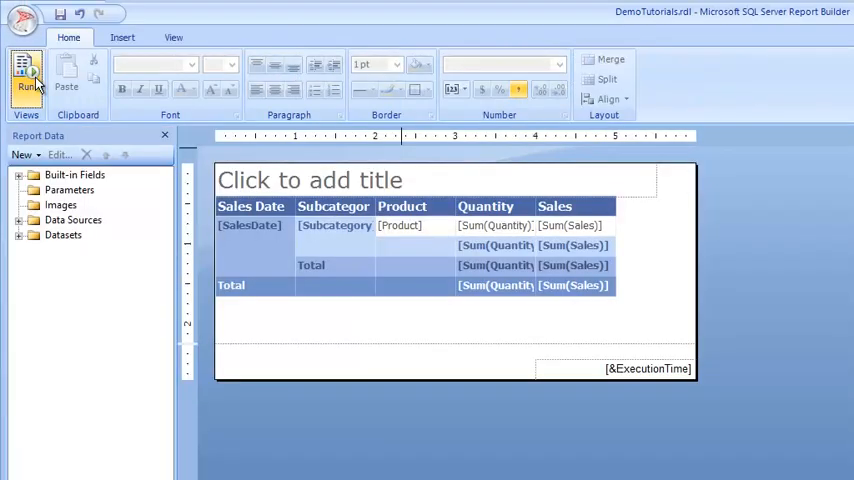
mouse_move(205, 275)
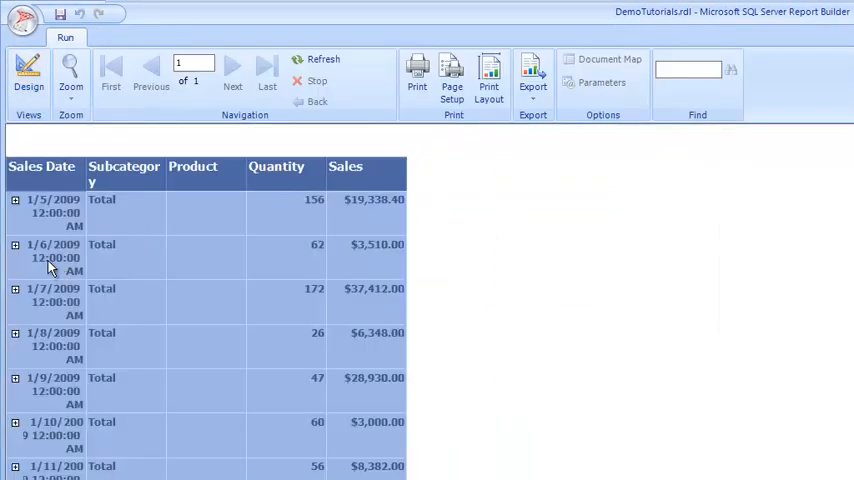
mouse_move(28, 75)
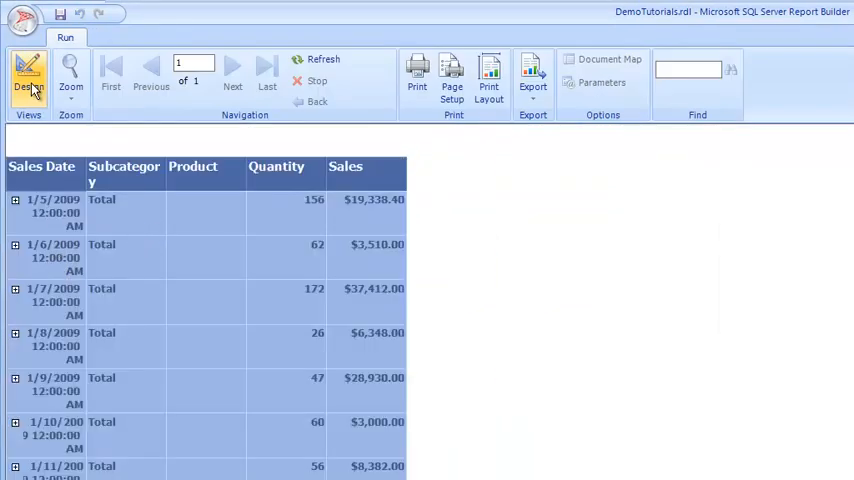
Close the currency-formatted preview by switching back to Design view
click(28, 80)
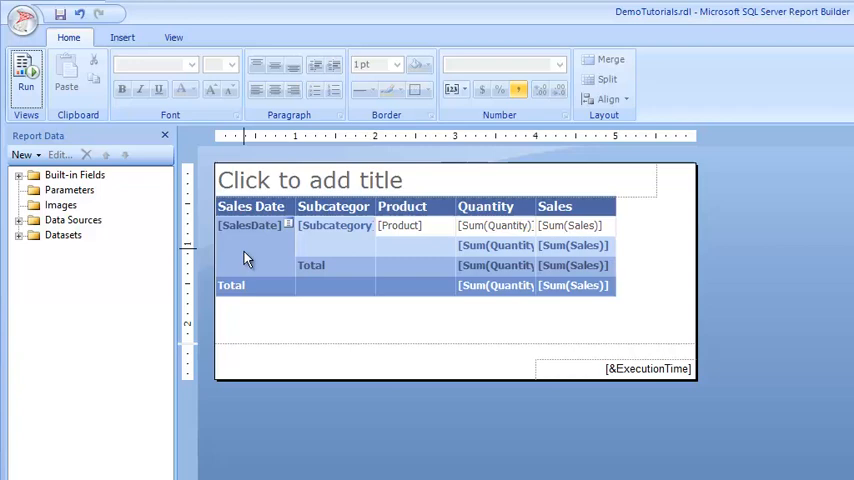
Apply the Date number format to the [SalesDate] text box
click(250, 245)
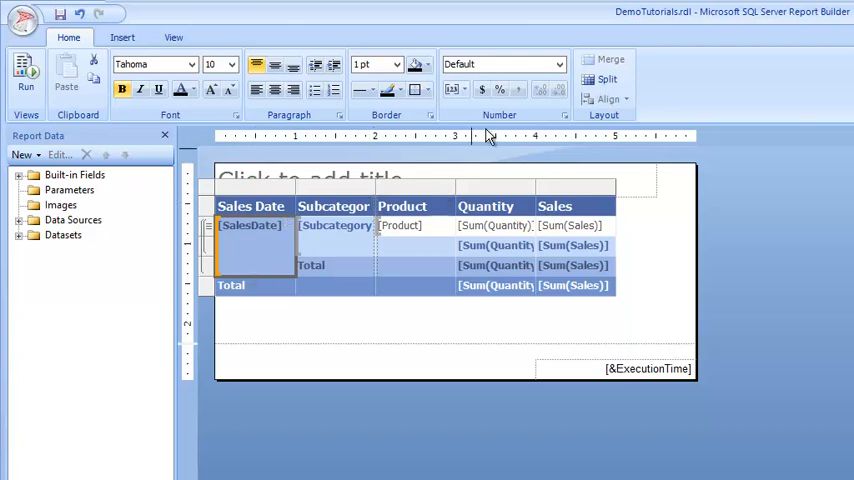
mouse_move(515, 112)
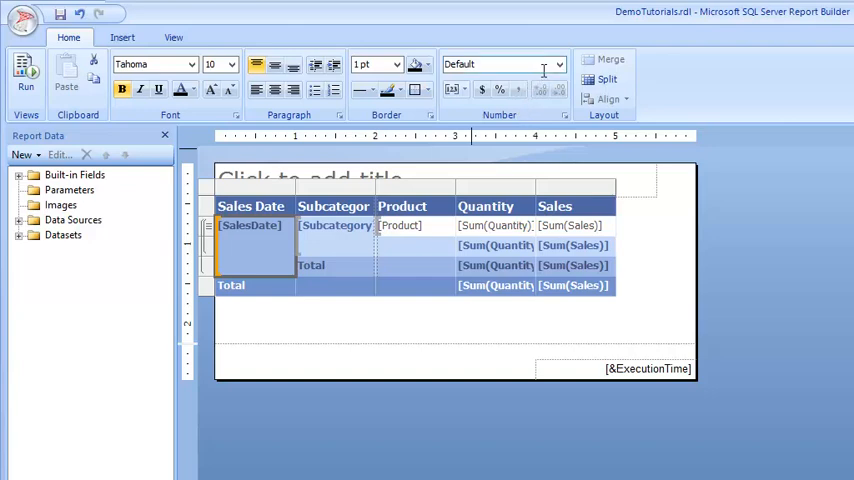
click(560, 64)
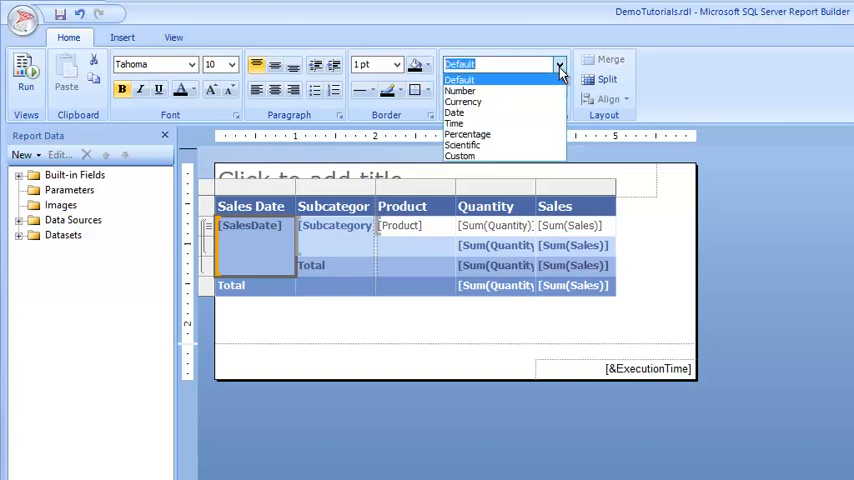
mouse_move(454, 112)
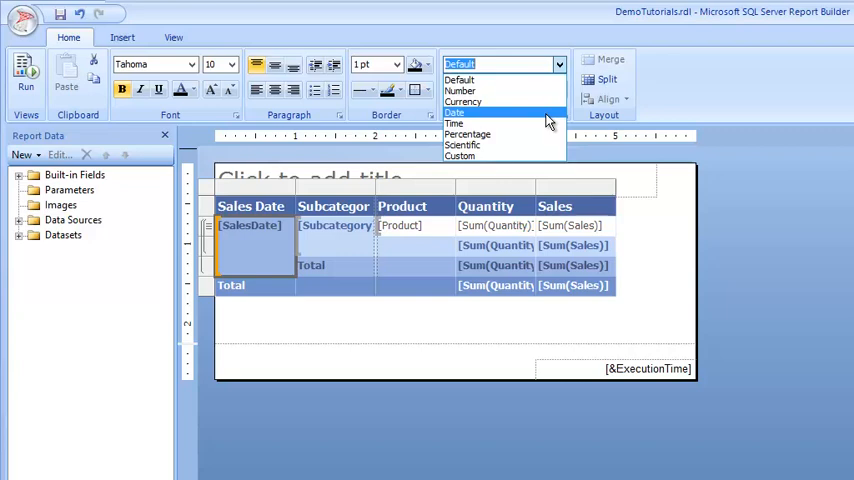
click(454, 123)
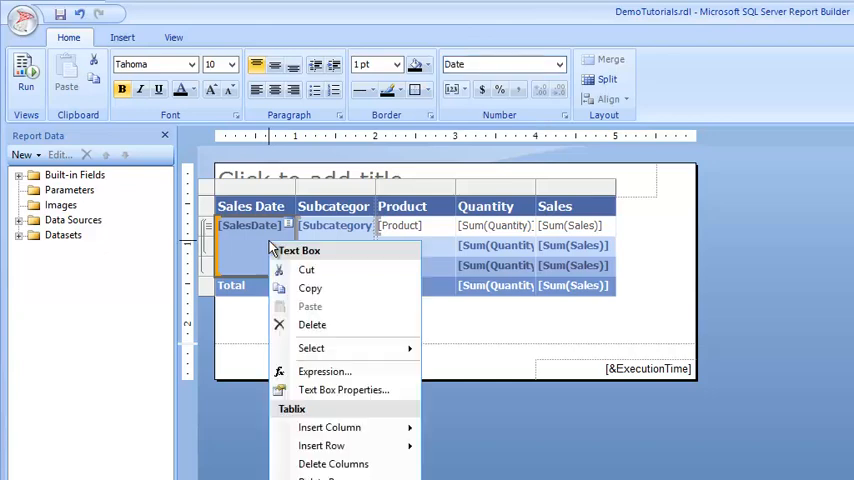
mouse_move(288, 278)
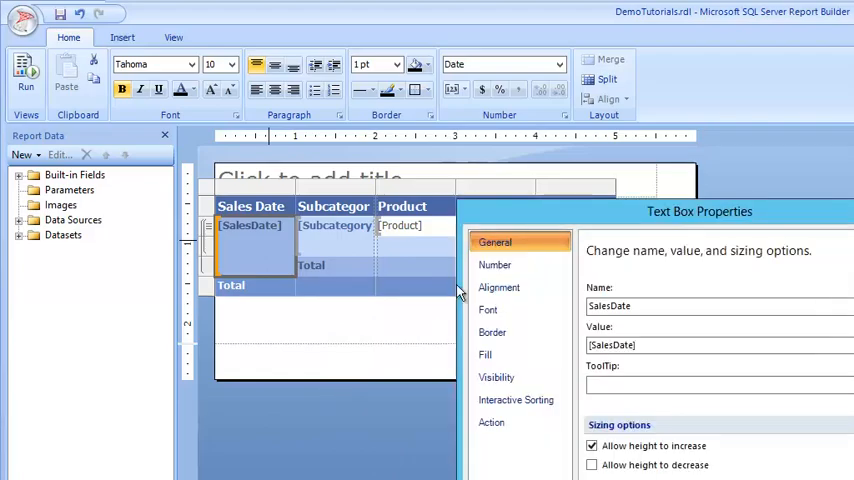
Set the SalesDate text box to the 1/31/2000 short date type in Text Box Properties
click(494, 264)
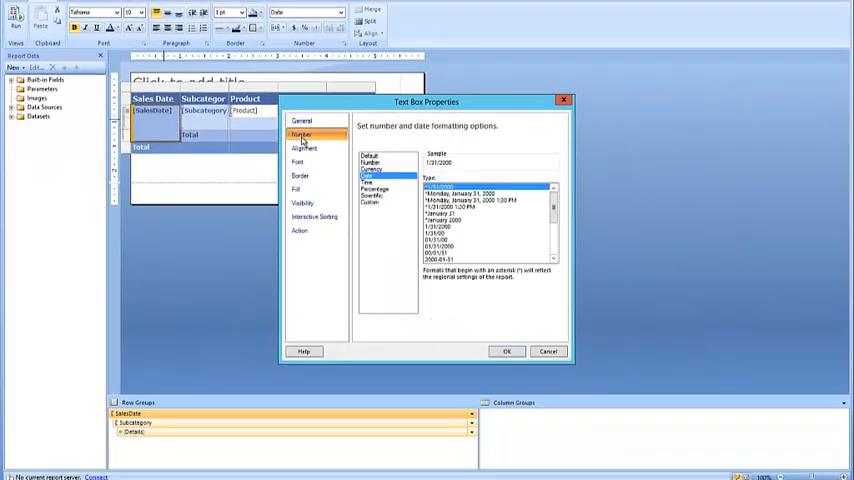
click(367, 175)
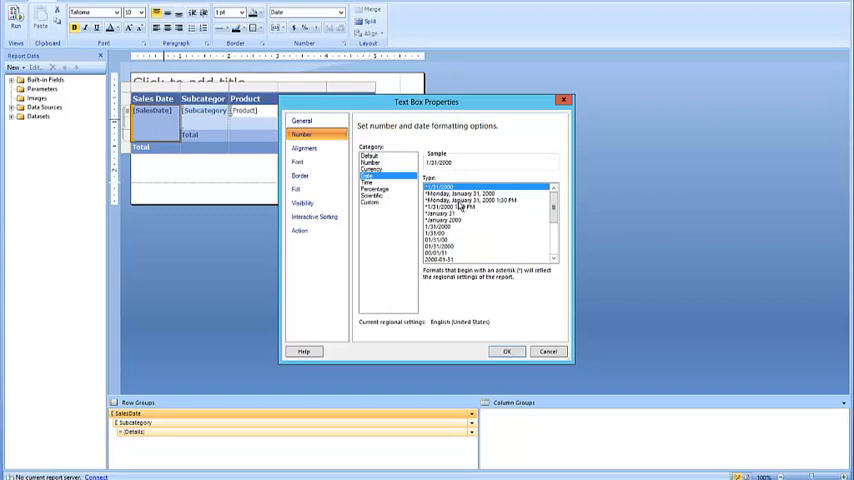
mouse_move(469, 235)
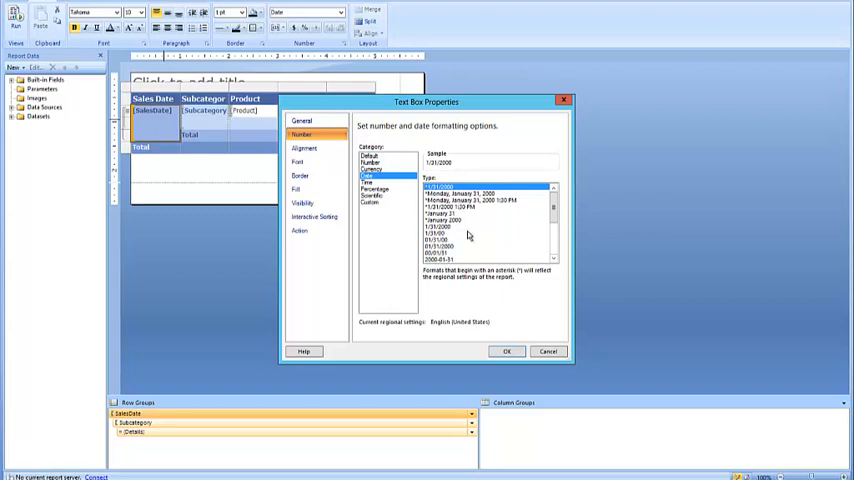
mouse_move(469, 234)
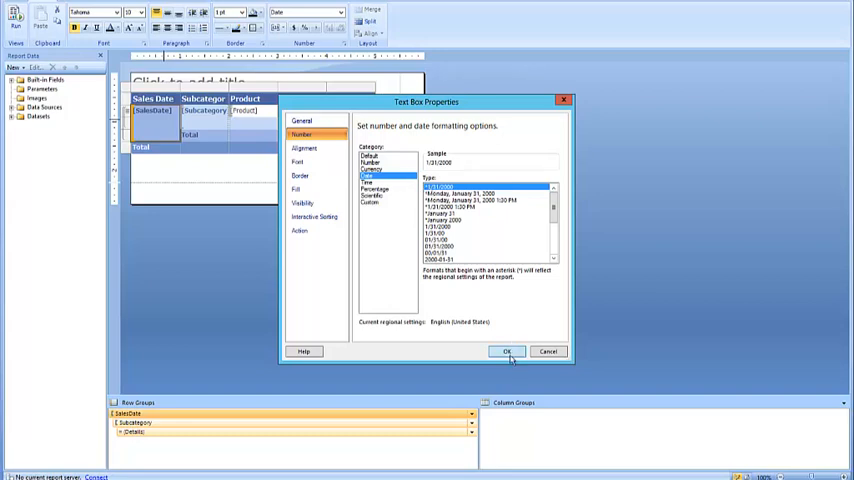
click(506, 351)
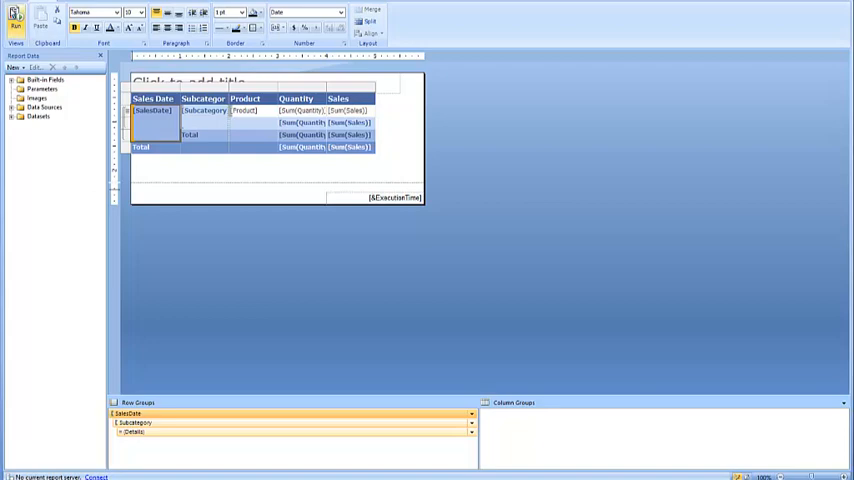
click(15, 14)
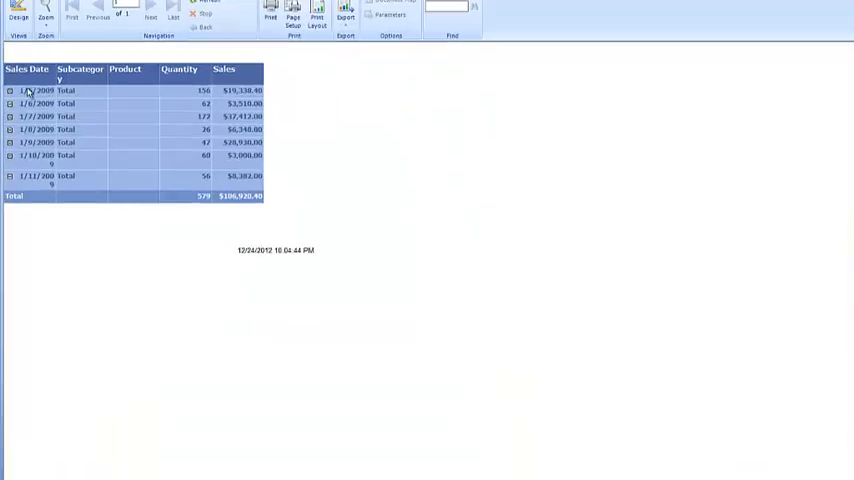
click(9, 90)
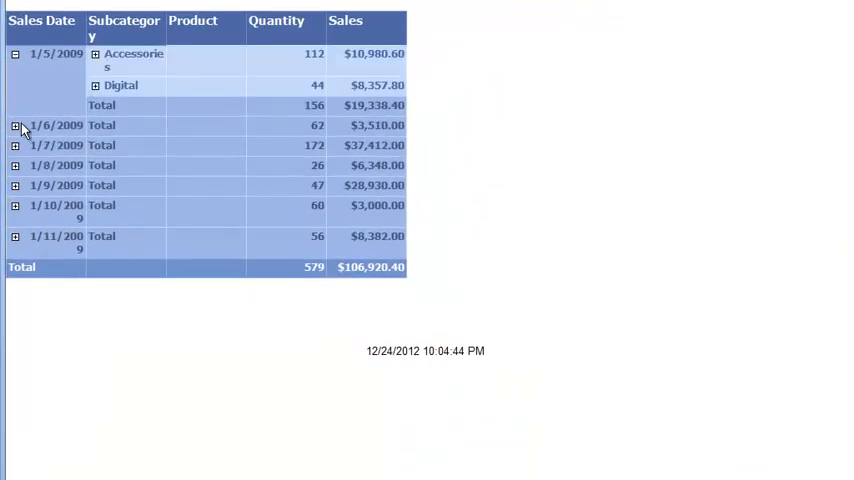
click(15, 125)
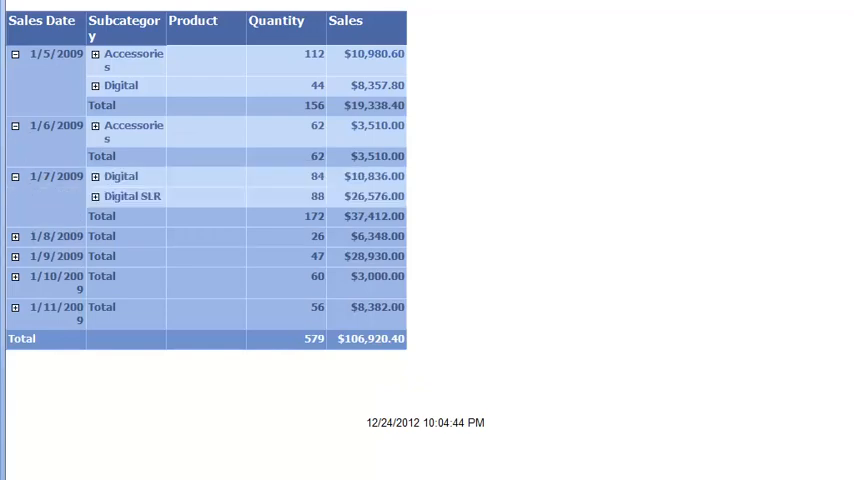
scroll(down, 3)
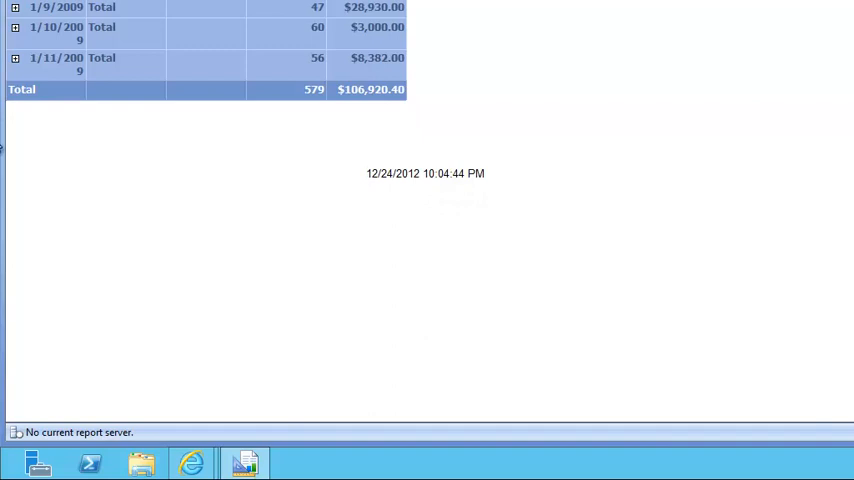
mouse_move(5, 188)
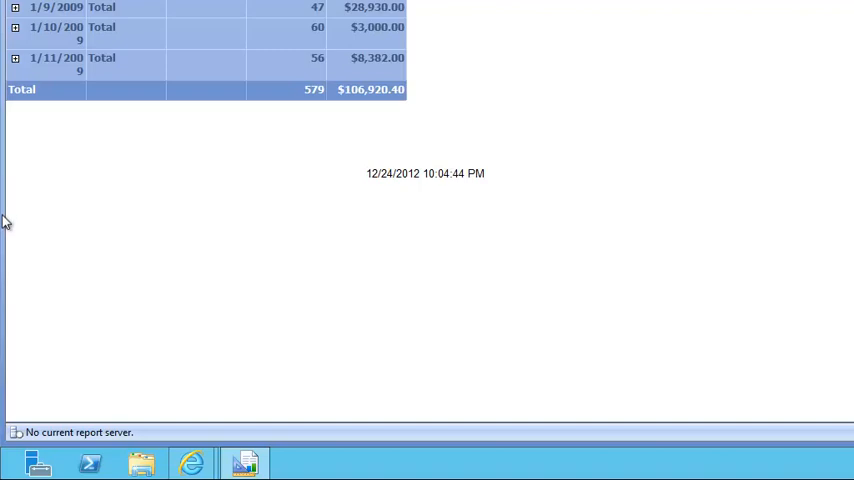
mouse_move(135, 47)
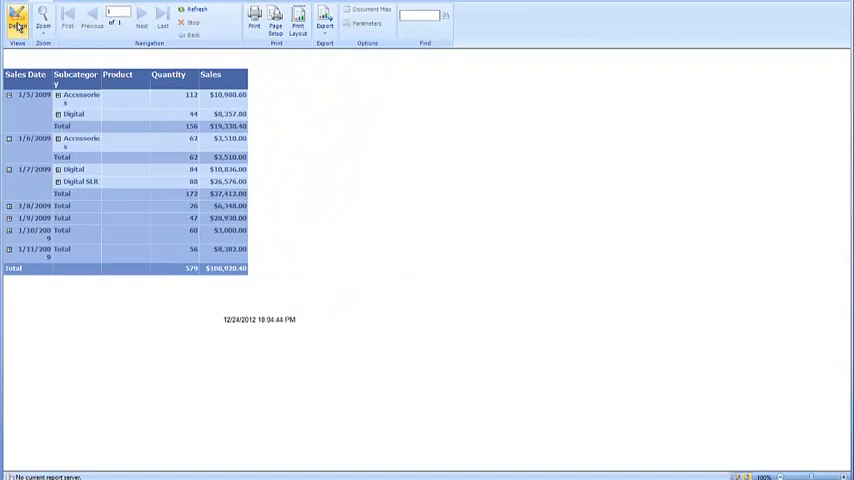
click(17, 18)
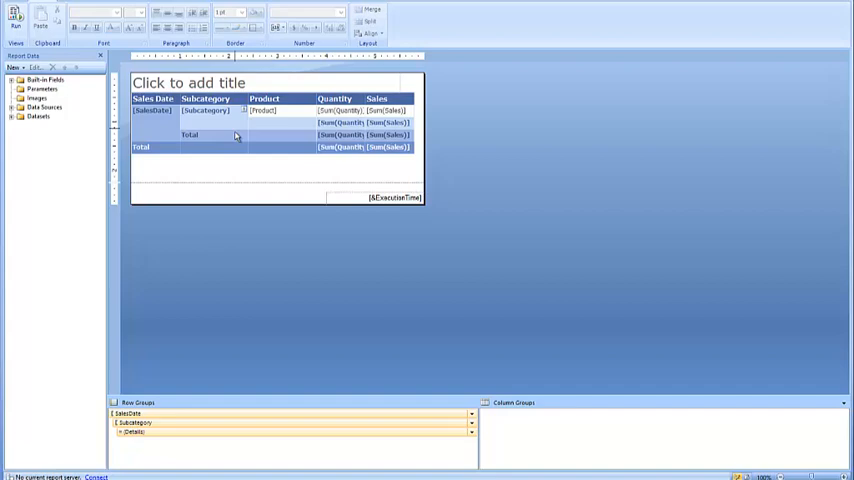
Run the report to preview the widened Subcategory column
click(190, 135)
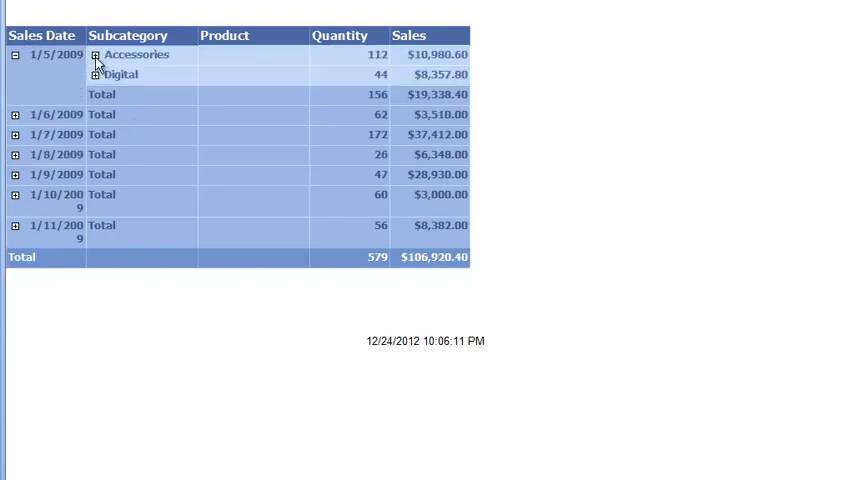
Expand Accessories under 1/5/2009 in the preview to list its products
click(97, 55)
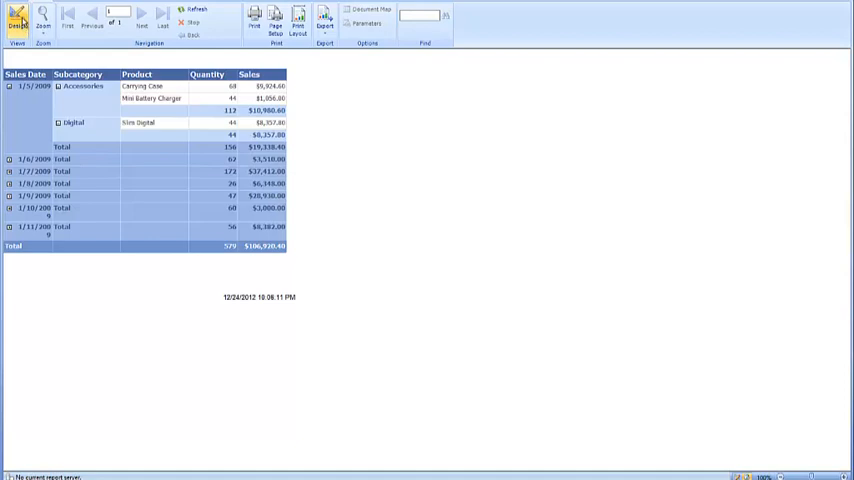
Switch back to design and enter 'Product Sales' as the report title
click(17, 18)
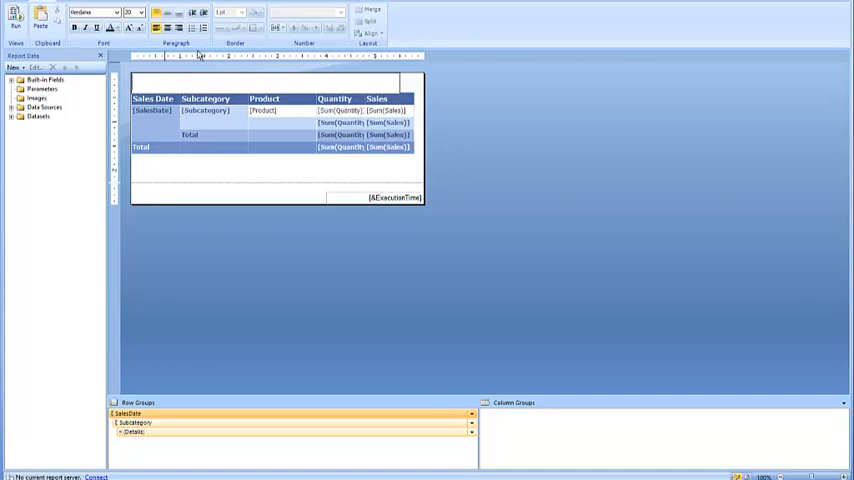
click(140, 12)
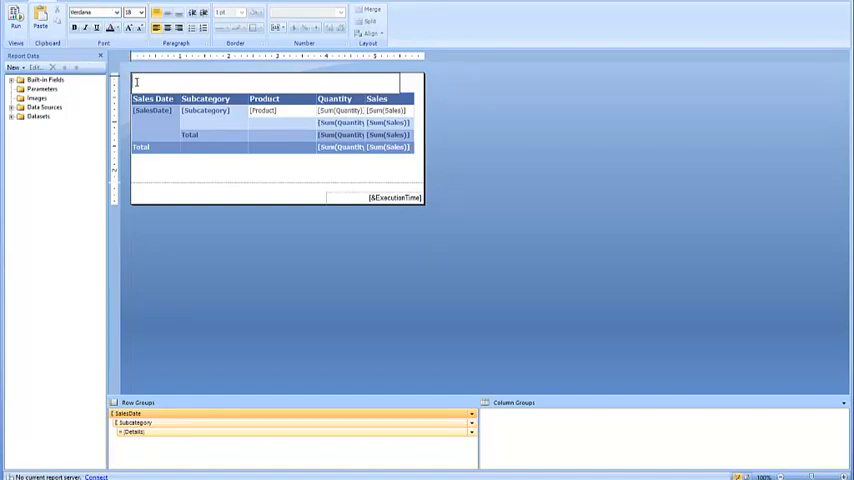
text(Prod)
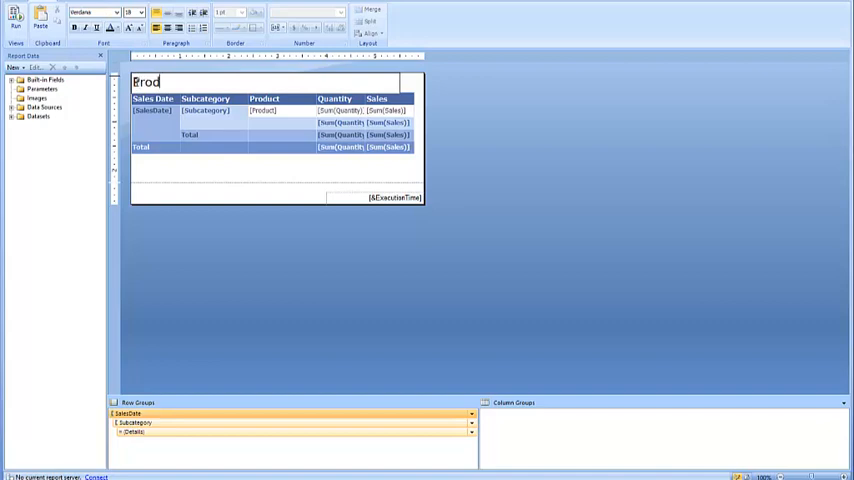
text(uct Sales)
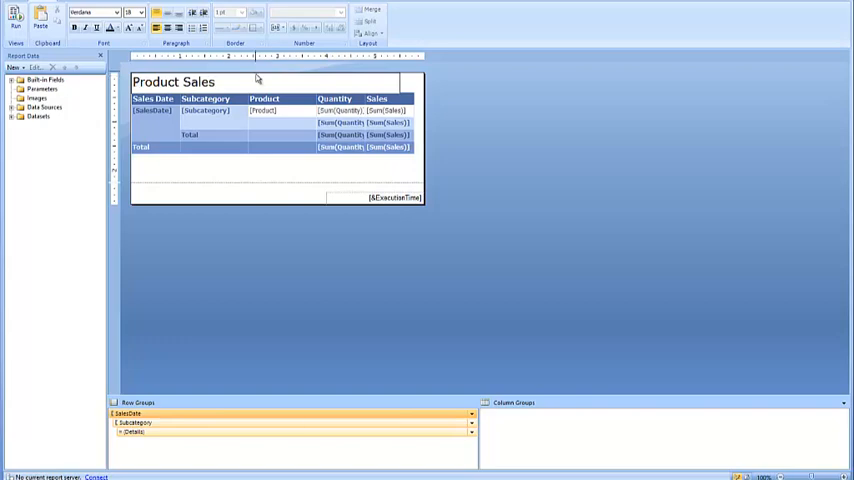
mouse_move(454, 133)
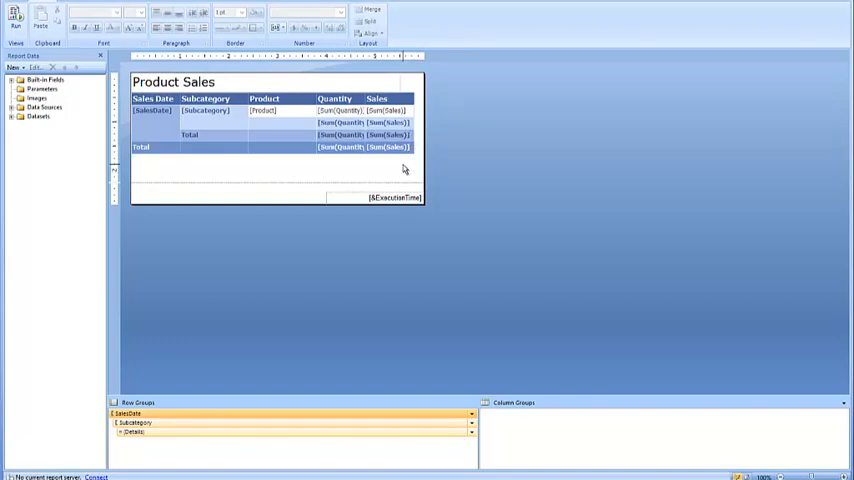
mouse_move(392, 83)
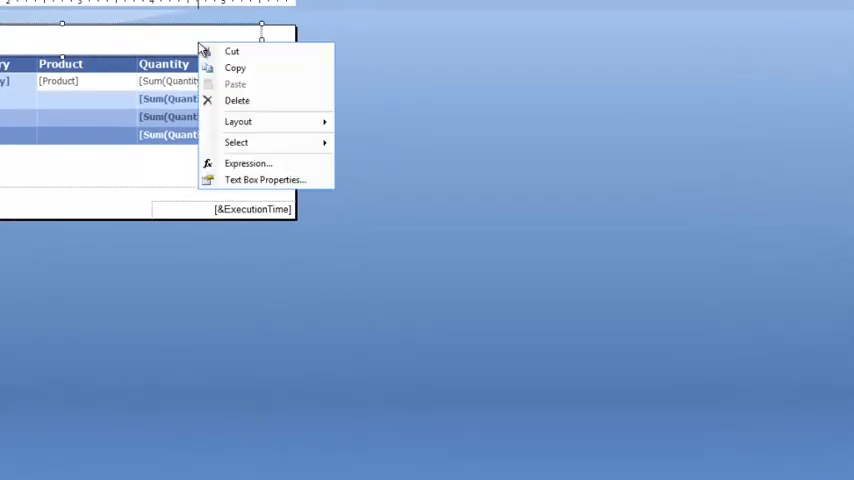
mouse_move(265, 179)
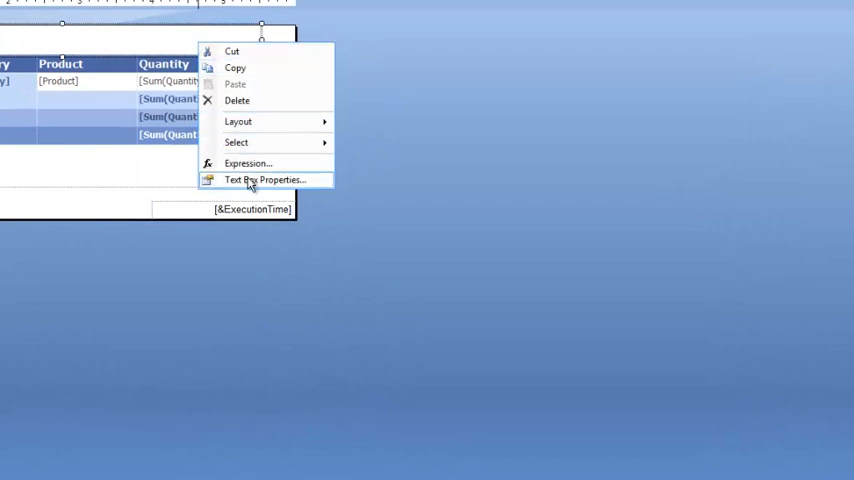
Set the Product Sales title font colour to CornflowerBlue in Text Box Properties
click(265, 179)
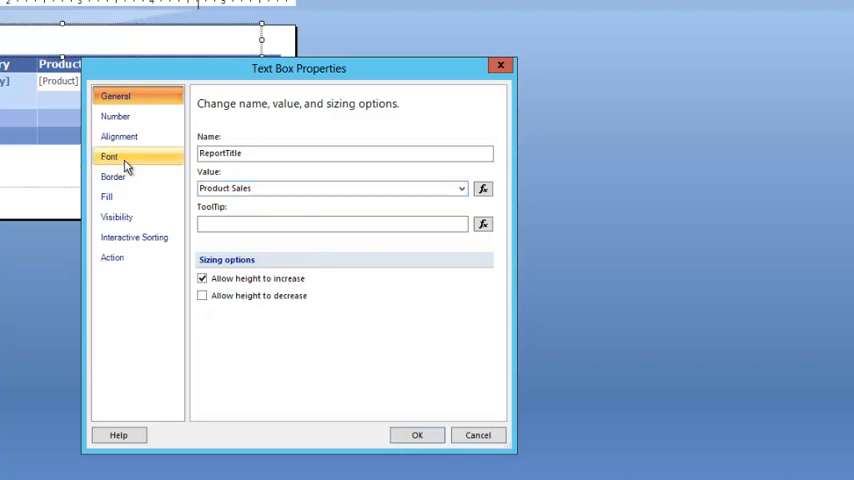
click(109, 156)
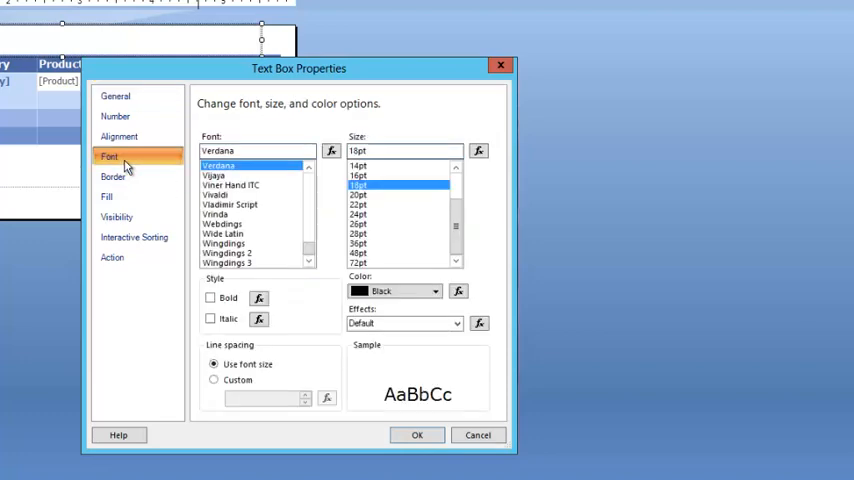
mouse_move(141, 186)
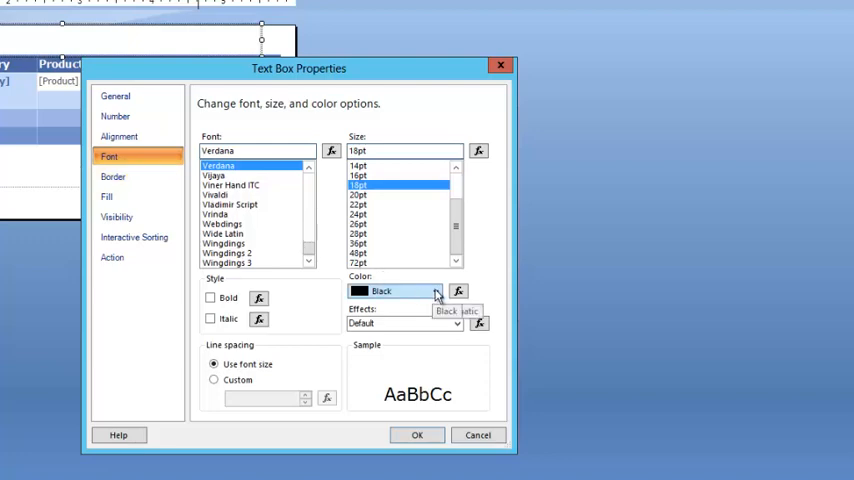
click(436, 291)
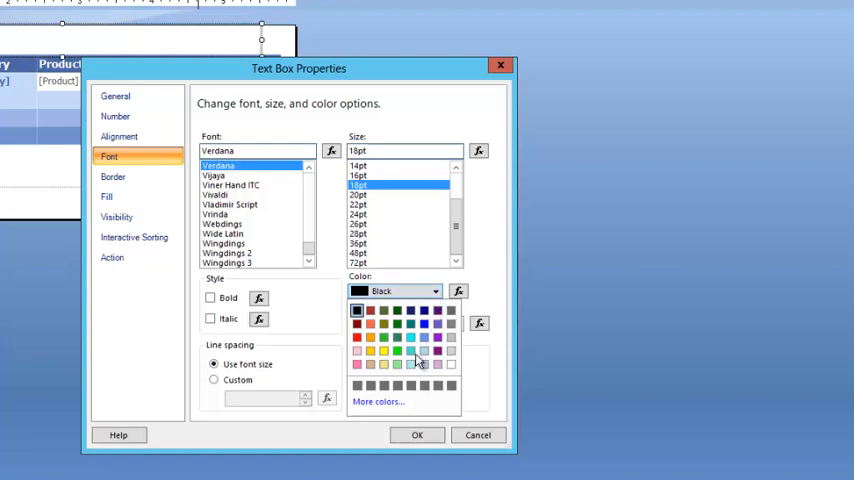
click(378, 401)
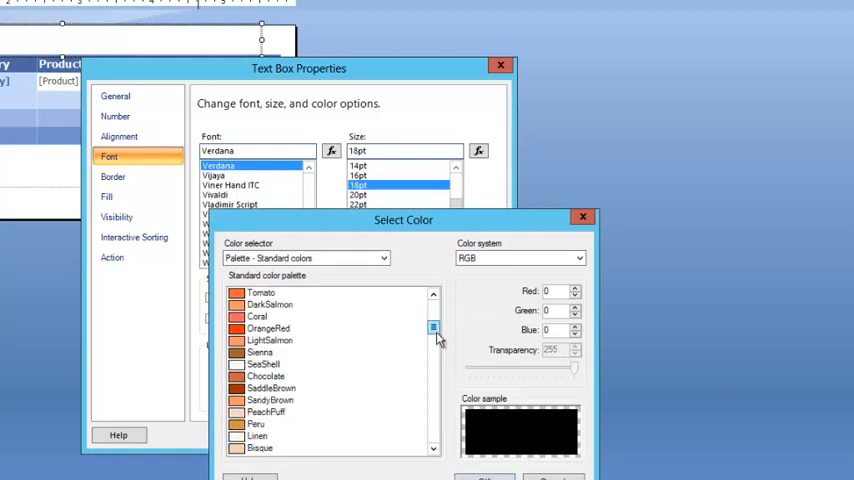
scroll(down, 3)
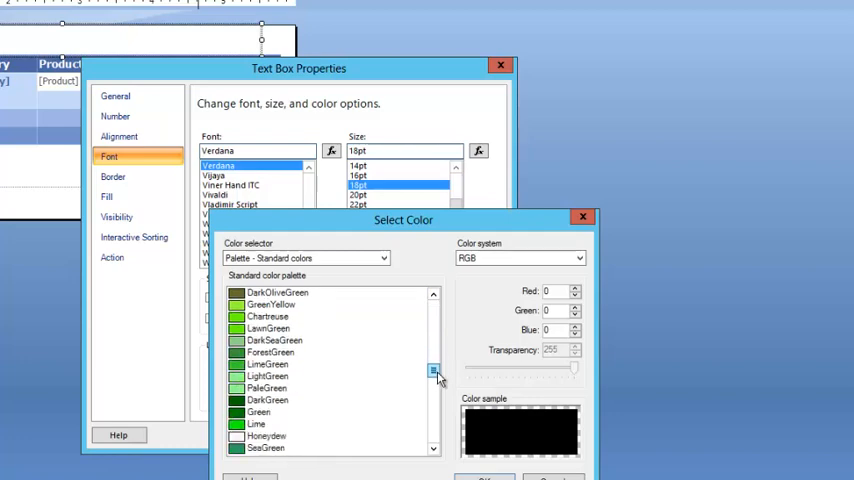
scroll(down, 3)
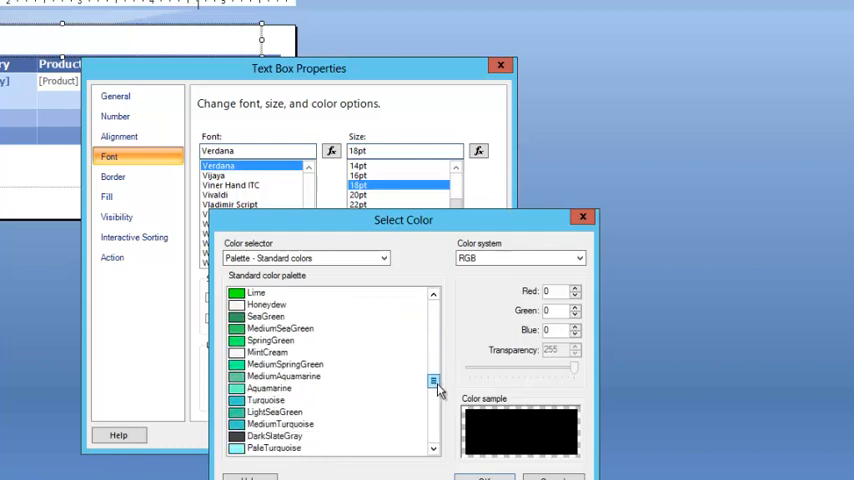
scroll(down, 3)
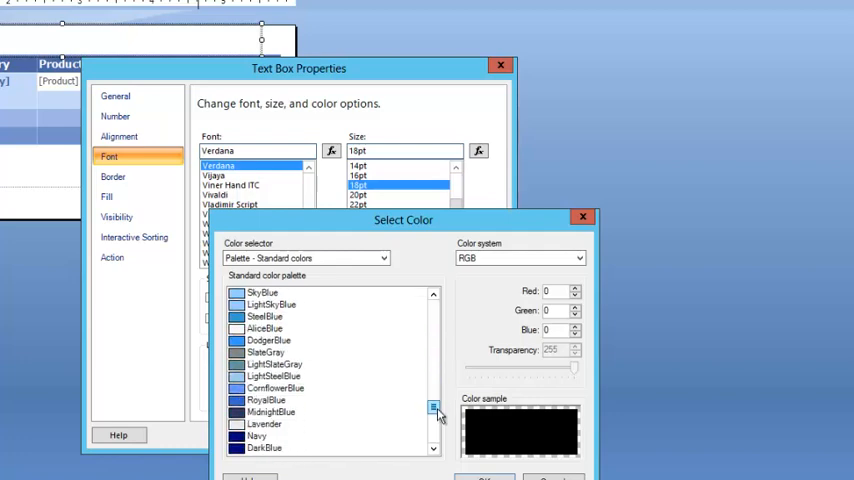
click(275, 388)
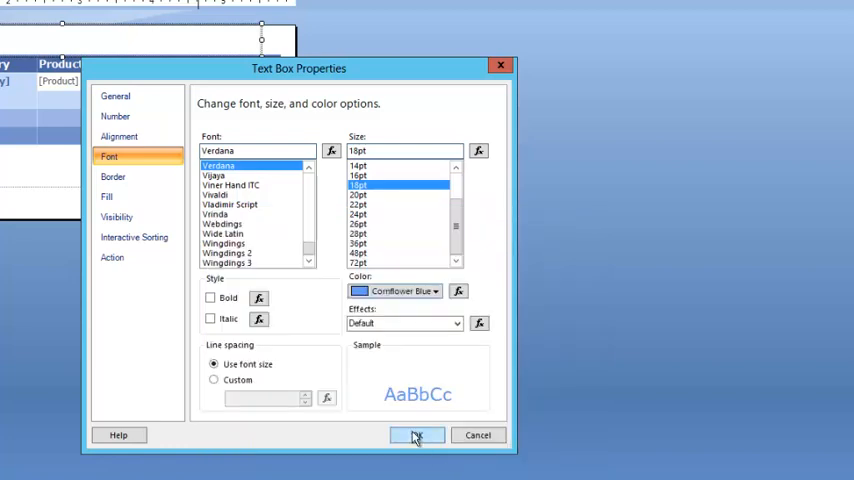
click(417, 434)
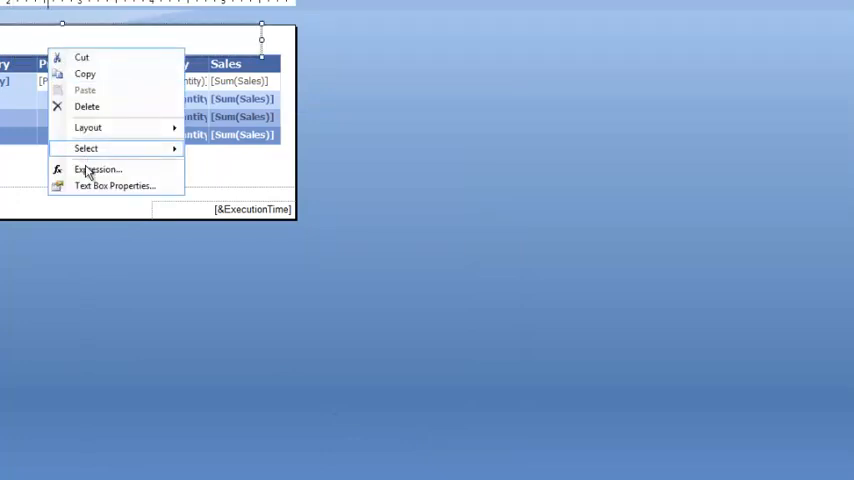
Reopen the title's Text Box Properties and review its font settings
click(114, 186)
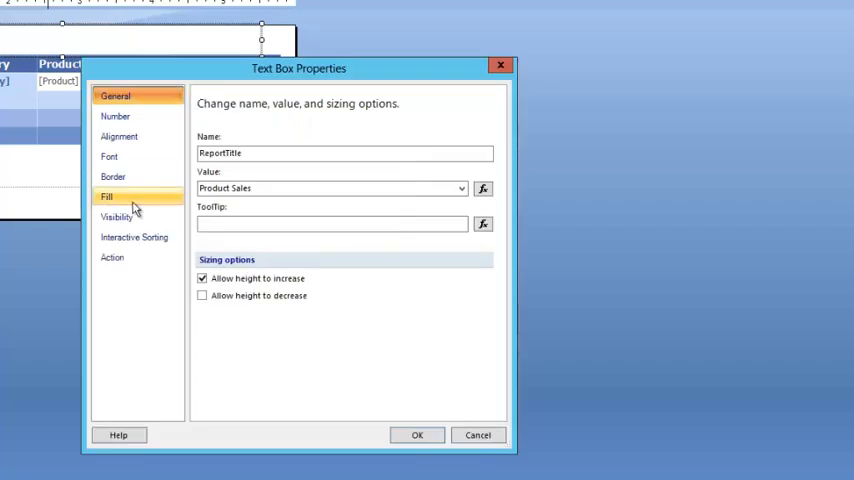
click(109, 156)
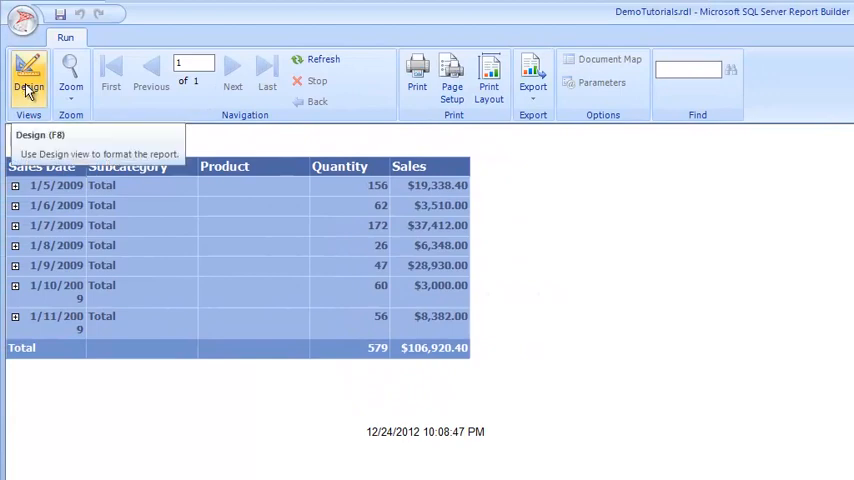
Return to design view and start Save As from the Report Builder menu
click(29, 80)
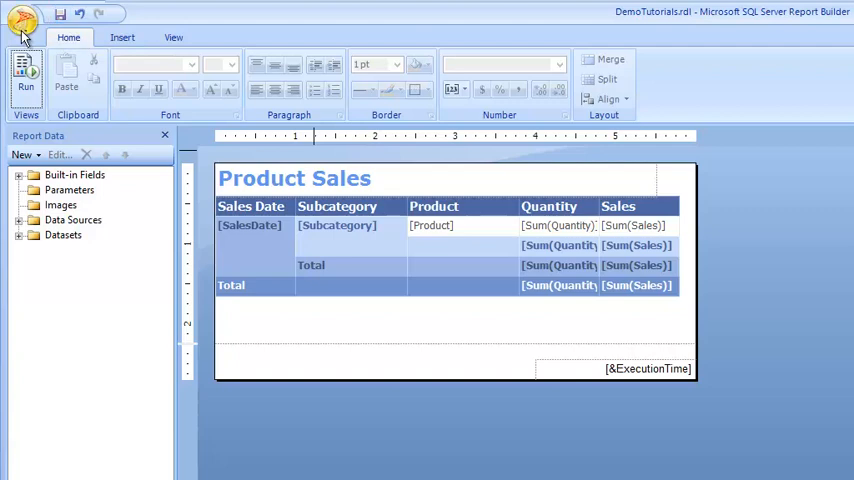
click(22, 20)
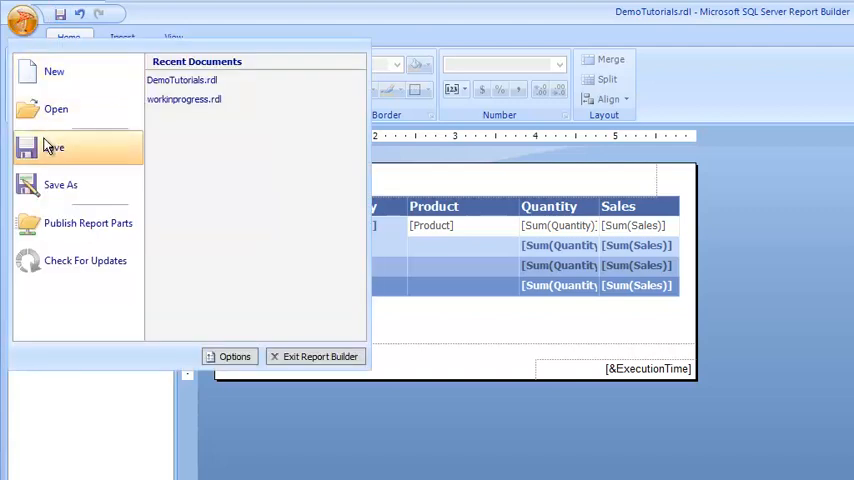
mouse_move(55, 184)
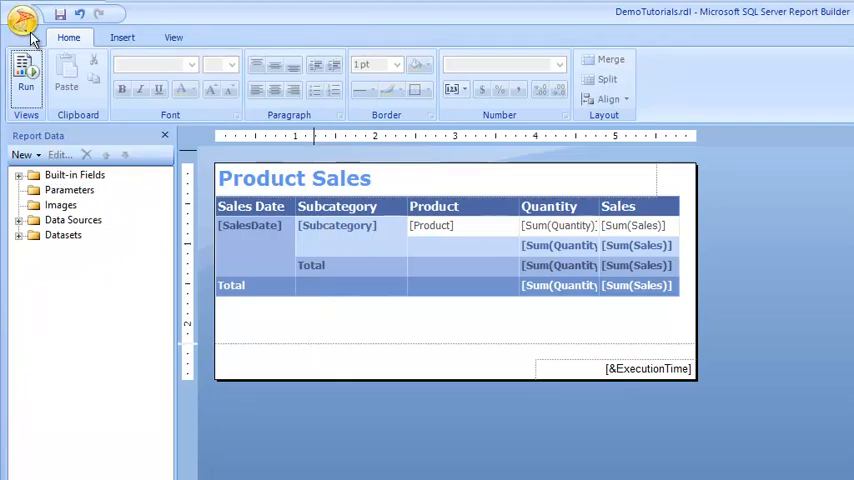
click(22, 18)
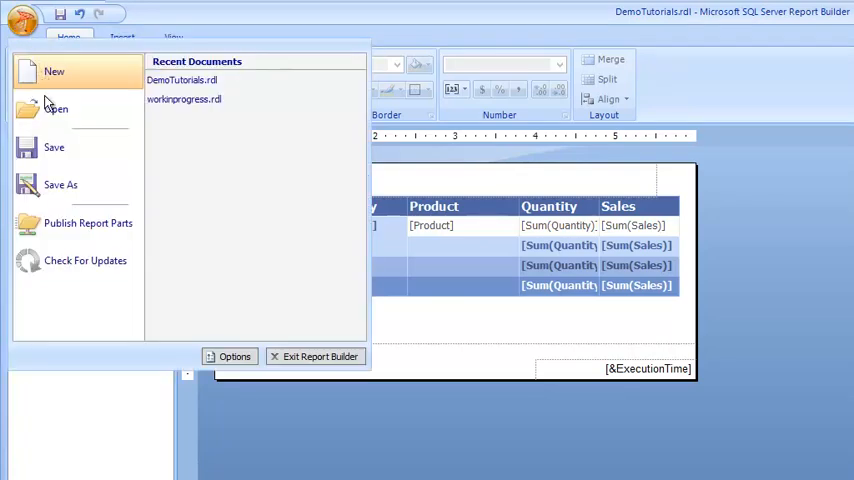
mouse_move(60, 185)
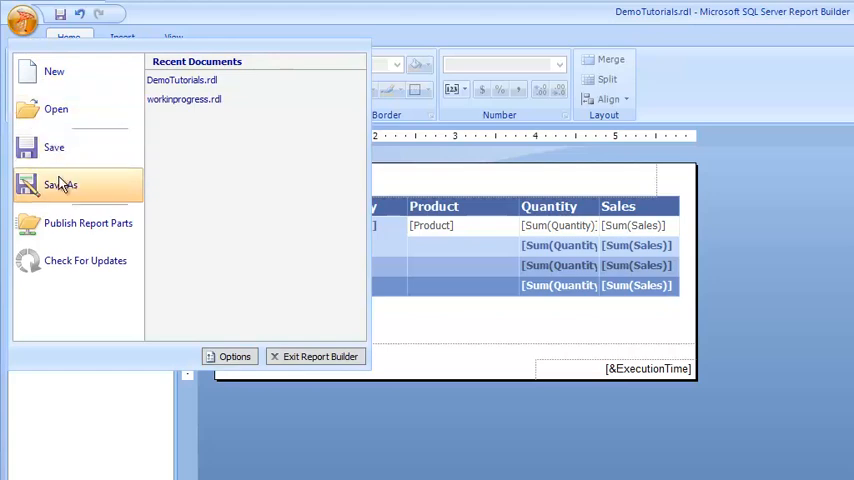
click(60, 185)
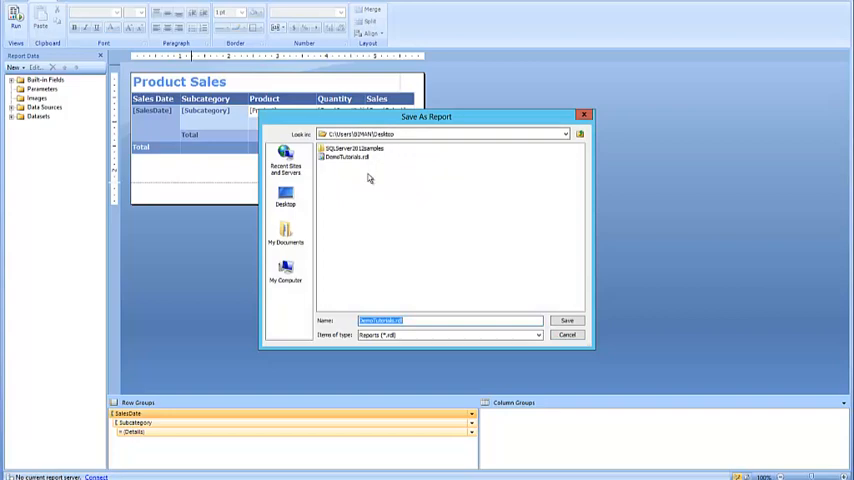
mouse_move(506, 131)
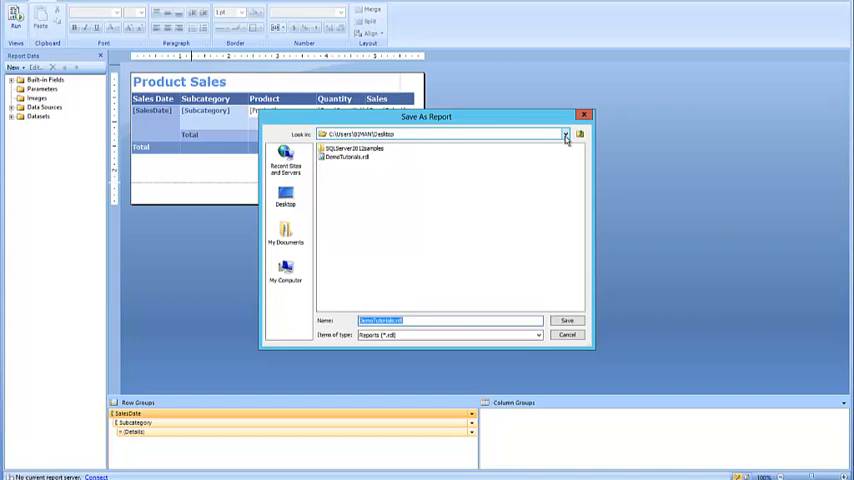
Save DemoTutorials.rdl into the SharePoint site's Reports library and confirm it is listed there
click(565, 134)
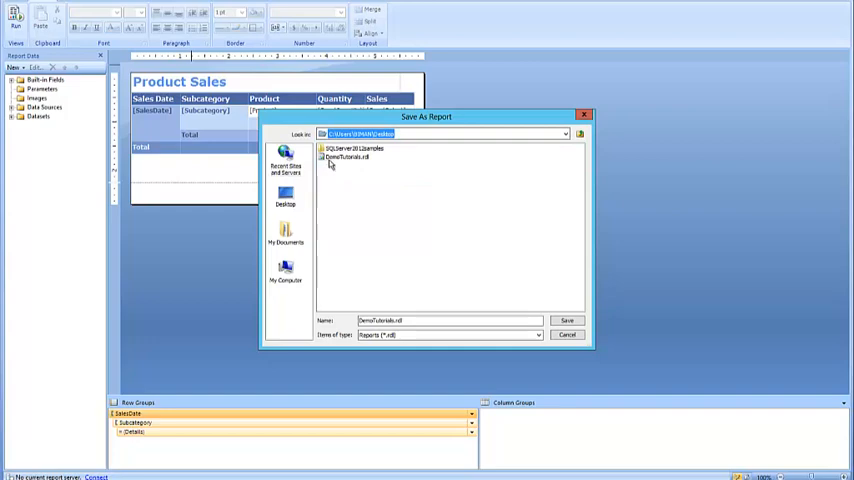
click(286, 161)
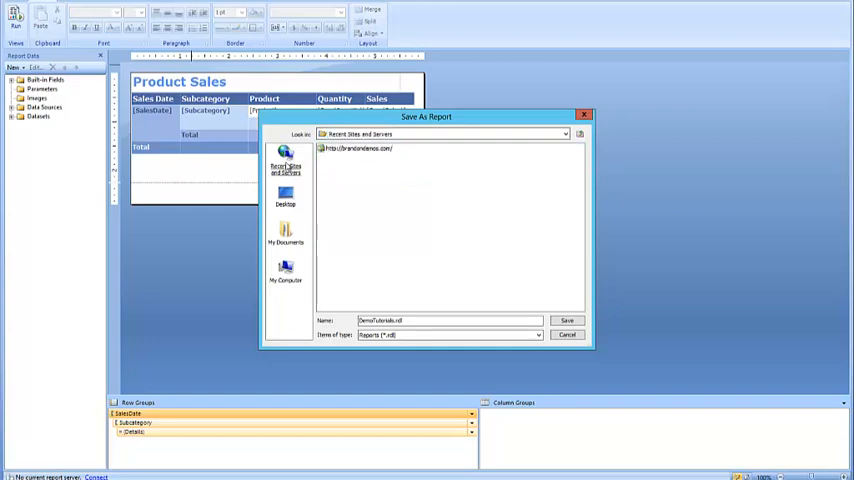
click(358, 148)
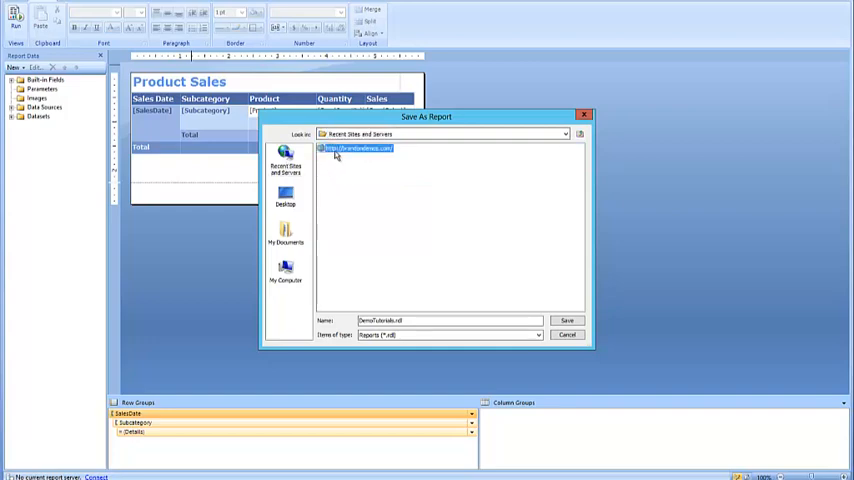
double_click(358, 148)
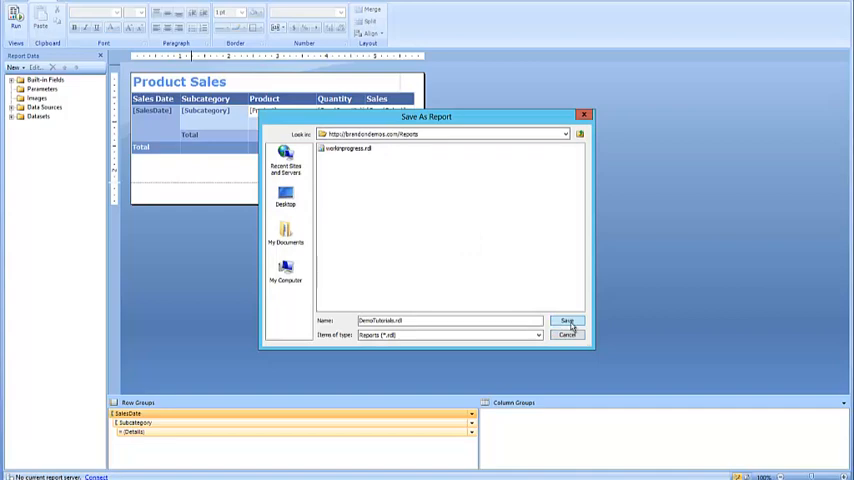
click(567, 321)
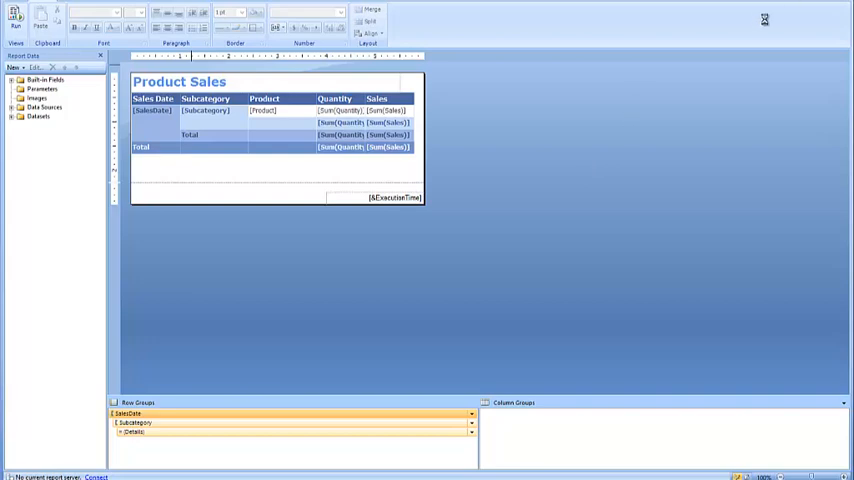
mouse_move(471, 236)
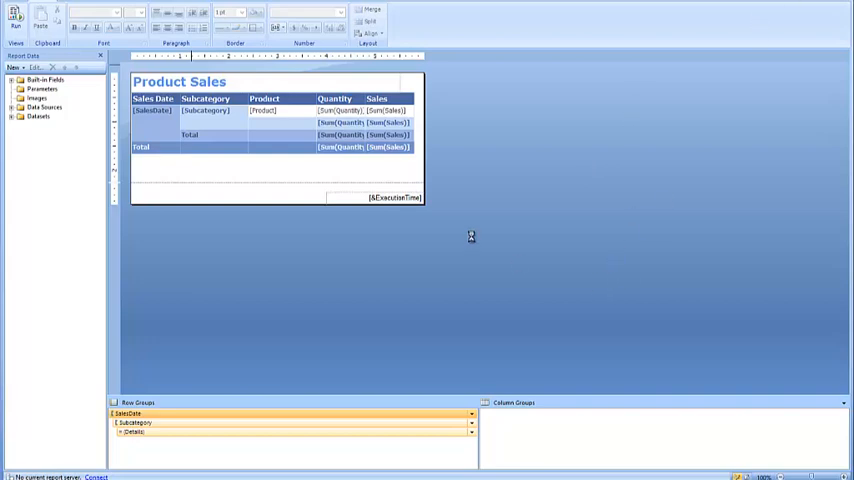
mouse_move(547, 185)
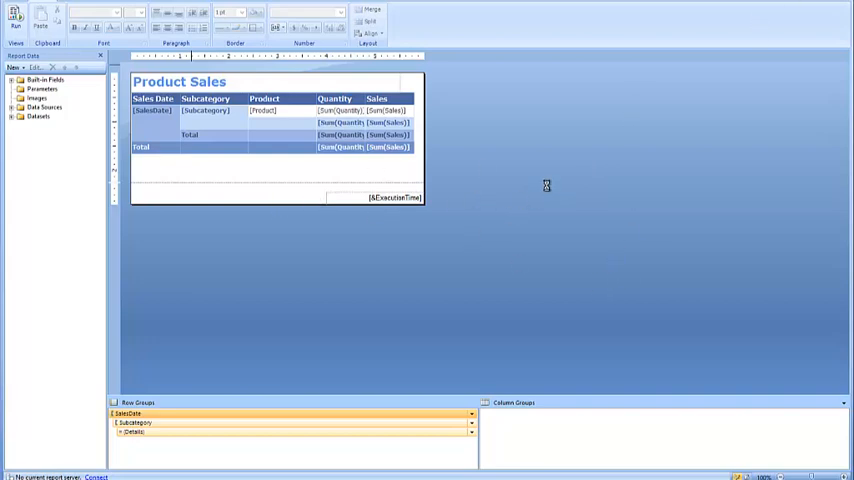
mouse_move(283, 272)
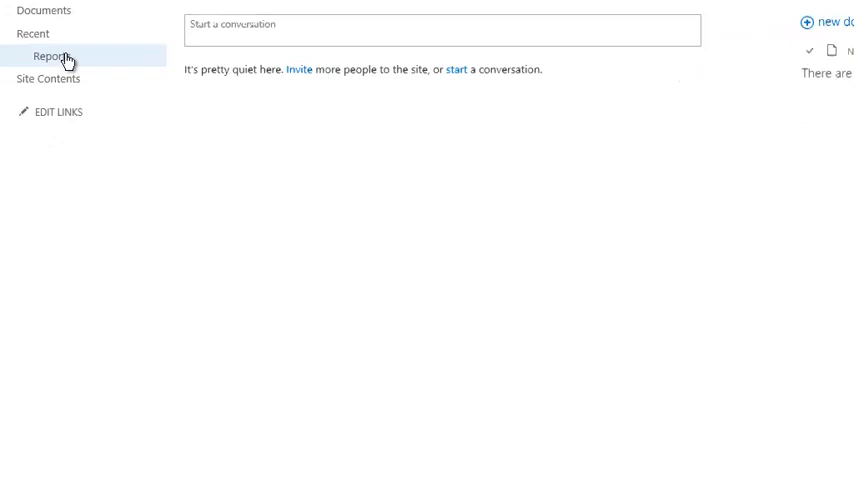
click(52, 56)
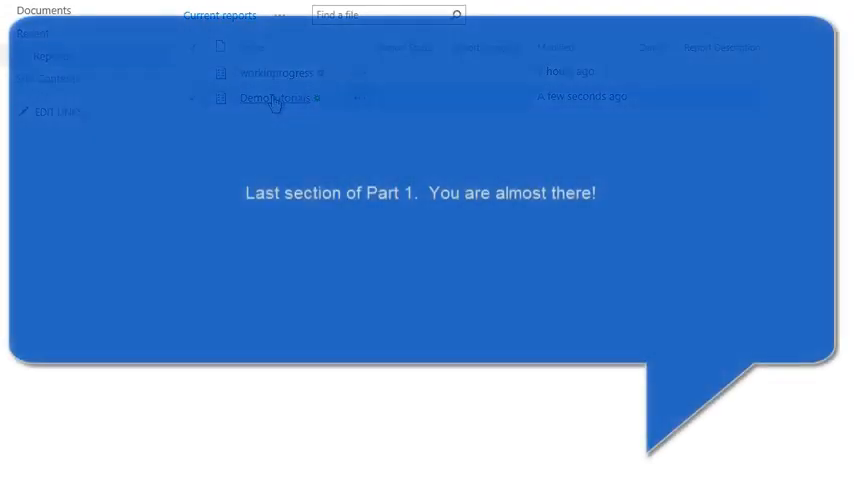